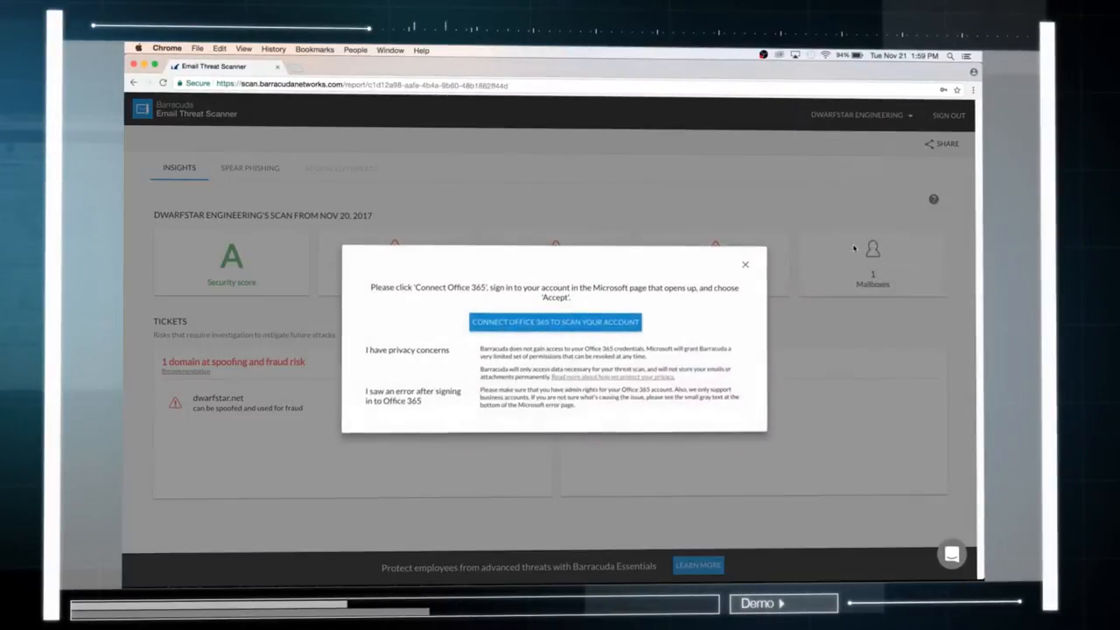
Step: Start connecting the Office 365 account so the scanner can access it
click(555, 322)
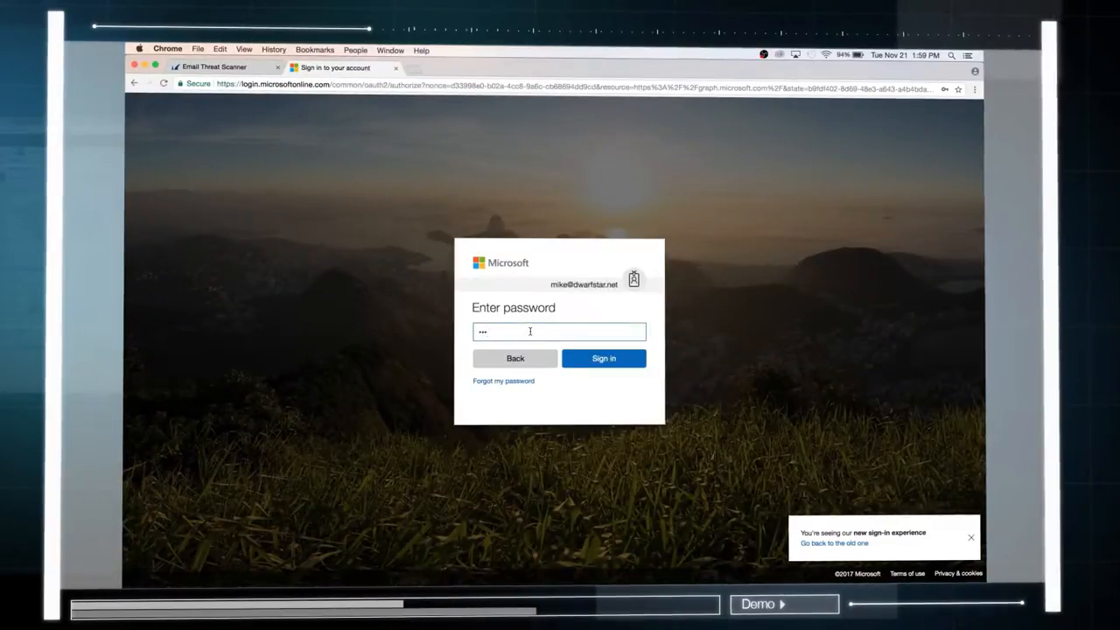
Step: Sign in to the Office 365 admin account and accept the Barracuda Networks permission request
text(password)
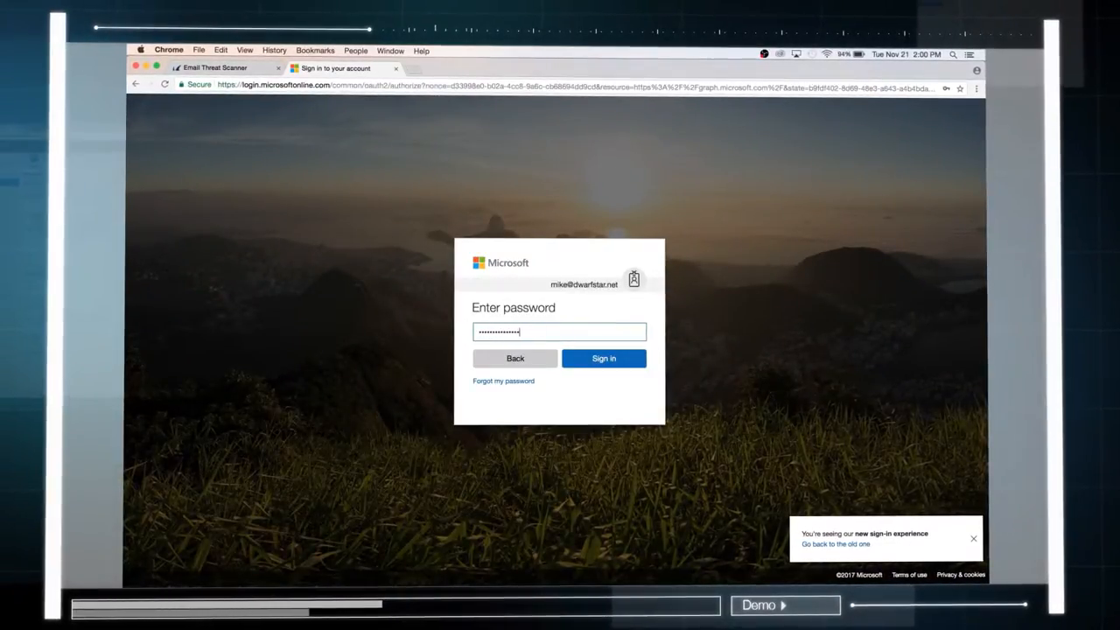
click(604, 357)
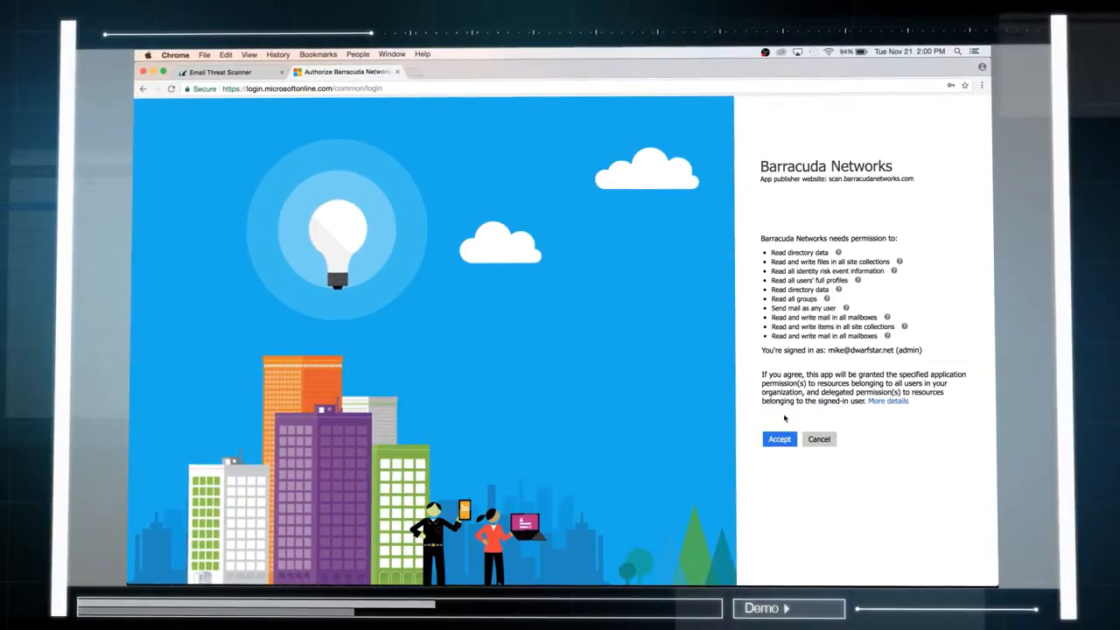
click(777, 438)
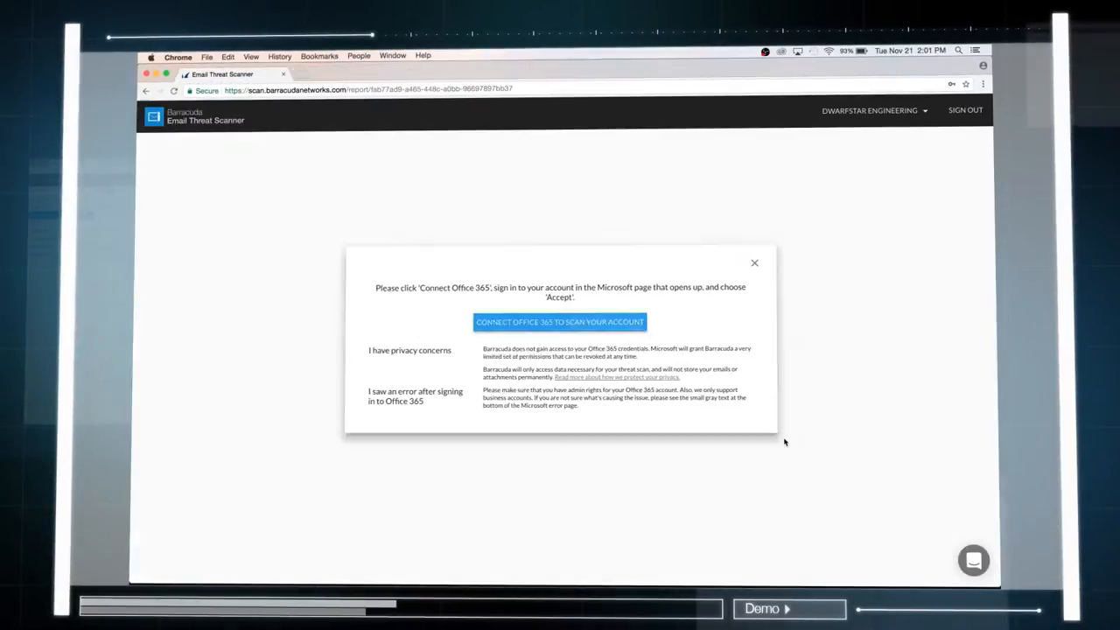
Step: Close the 'Connect Office 365' prompt to reveal the completed scan results
click(560, 322)
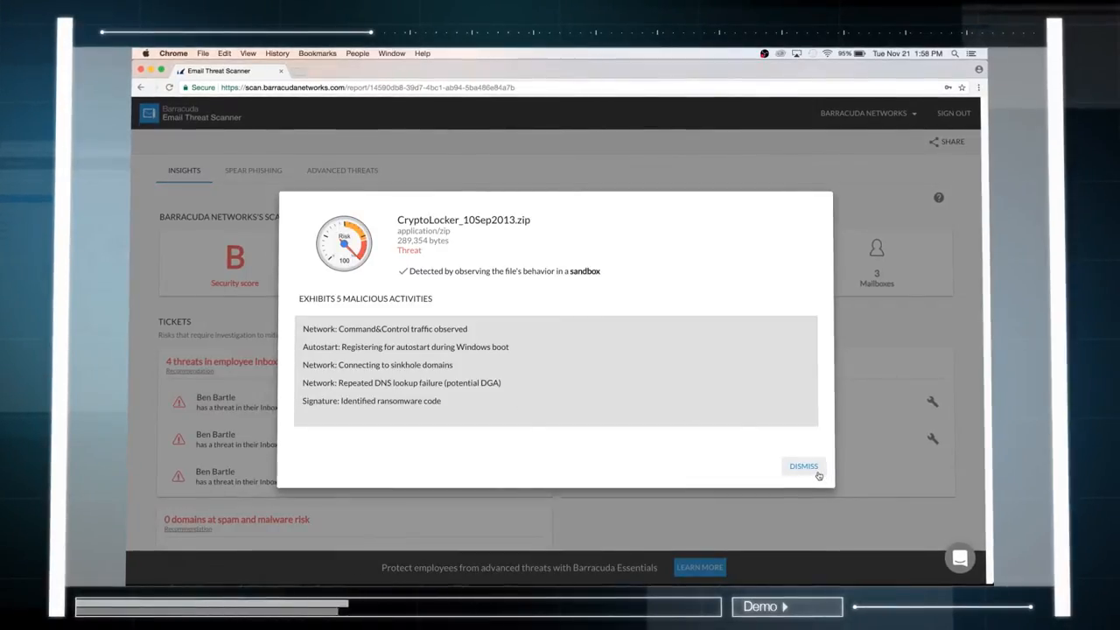
Step: Dismiss the CryptoLocker_10Sep2013.zip attachment details to return to the Insights report
click(802, 465)
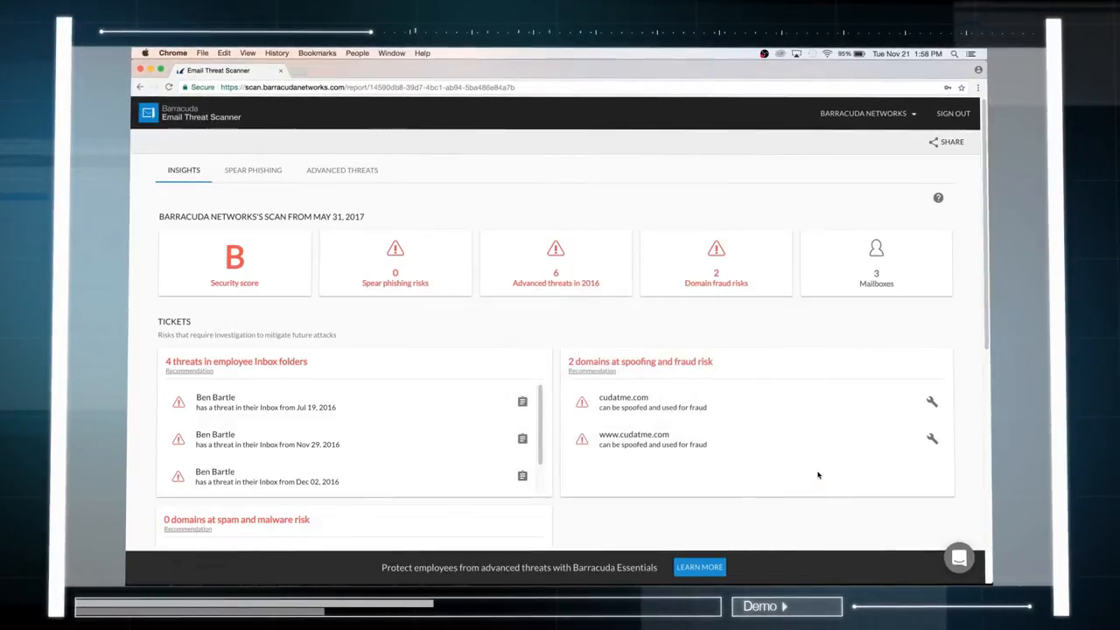